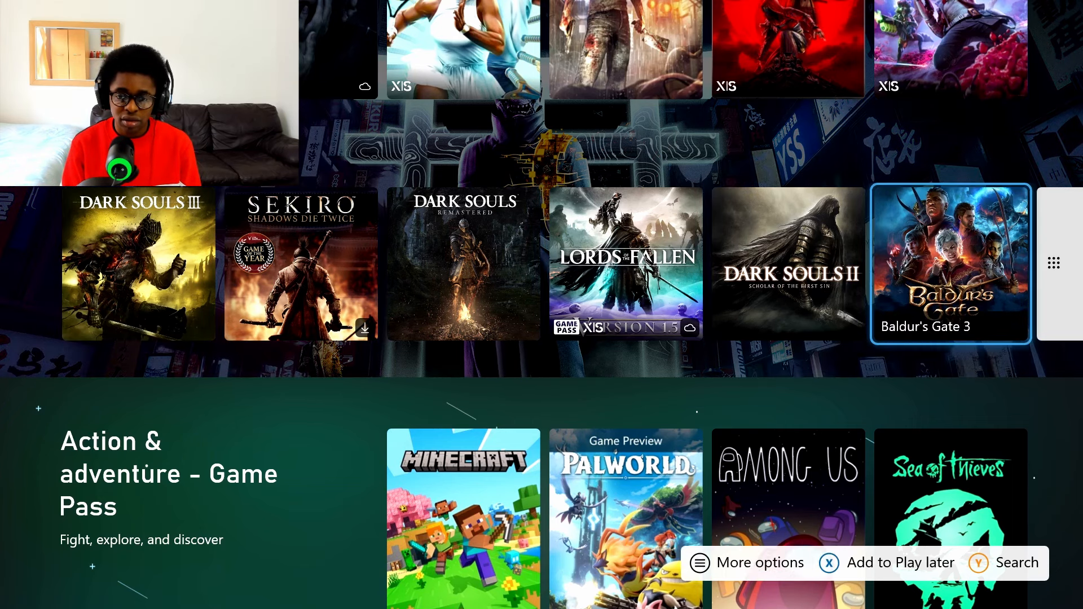
- Scroll the dashboard home feed down past apps, events and add-ons toward the Leaving soon row
scroll("down", 3)
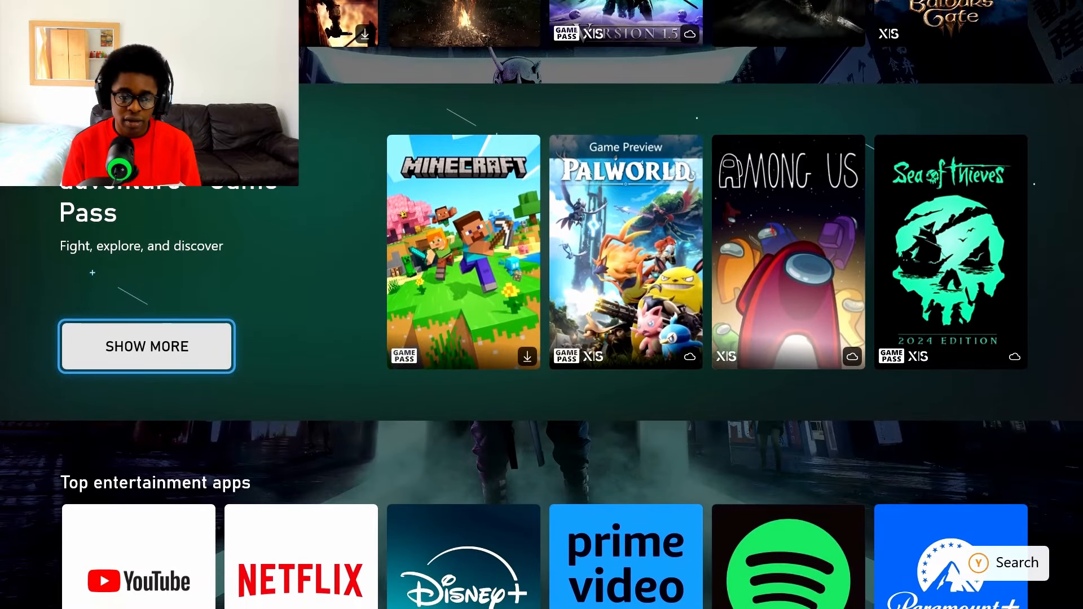
scroll("down", 3)
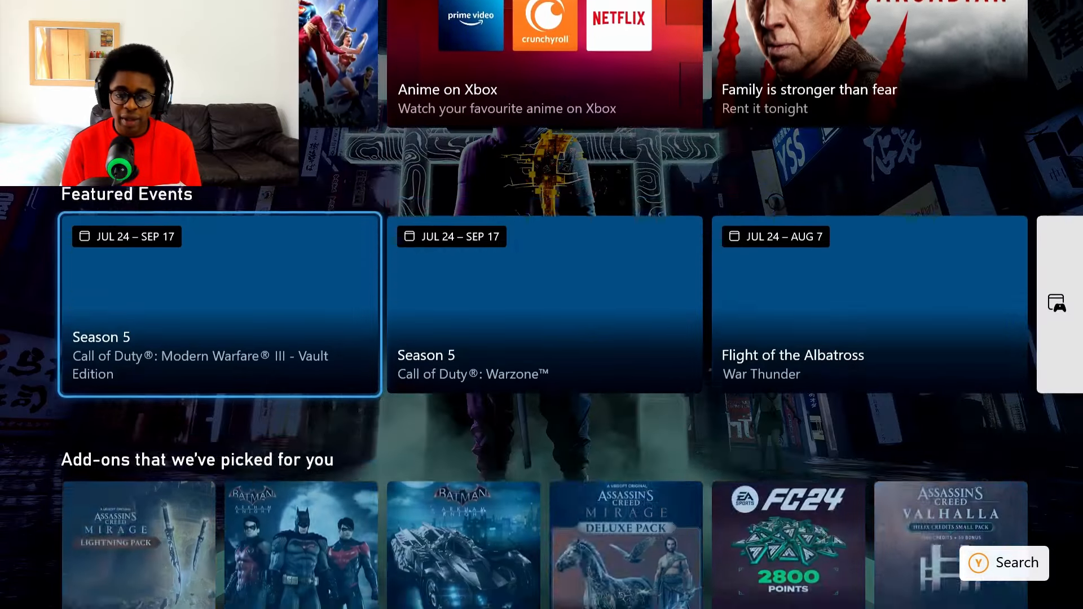
scroll("down", 3)
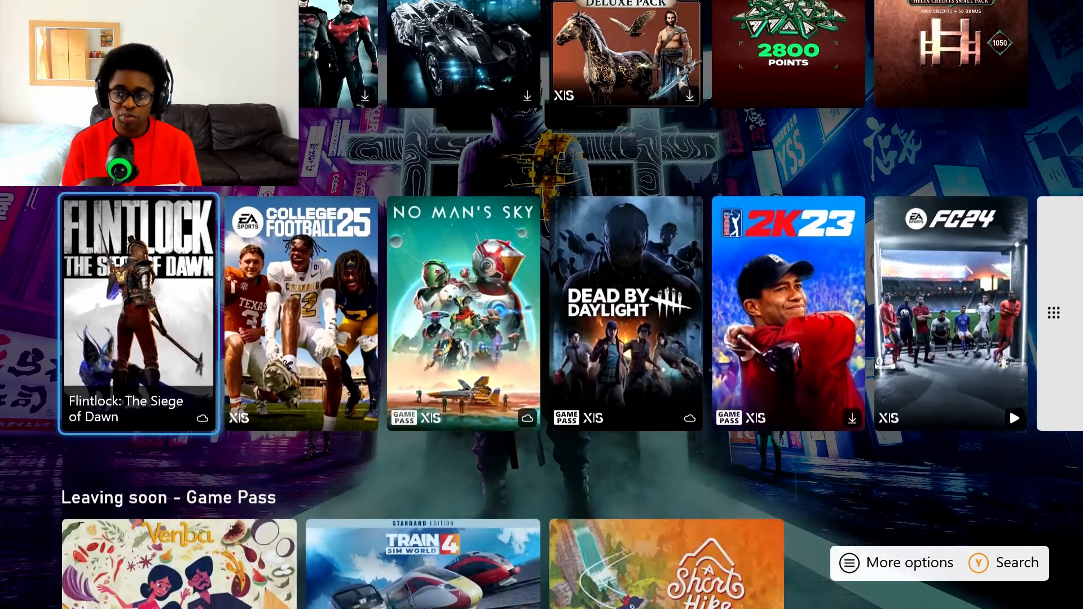
scroll("down", 3)
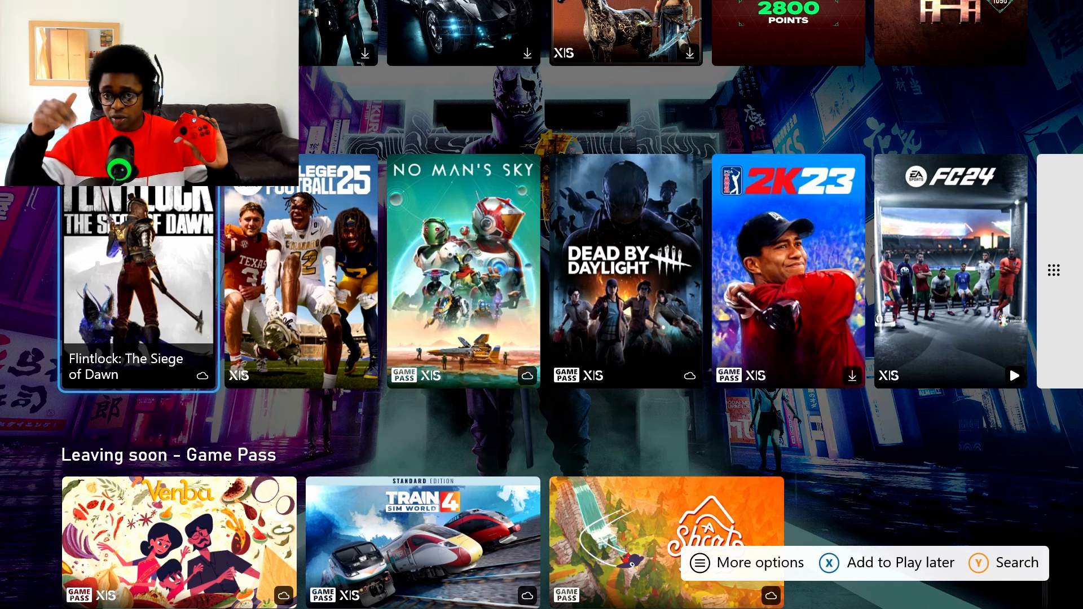
- Launch the Game Pass hub showing the College Football 25 trial and perks tiles
key("Xbox")
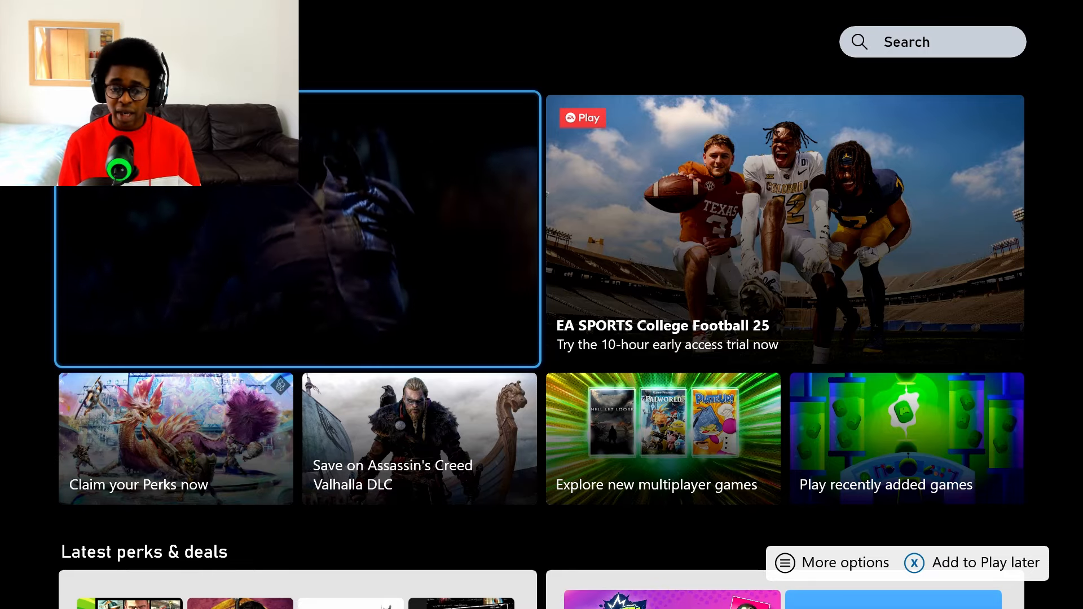
- Scroll the Game Pass hub down past deals and Ultimate perks to the Recently added row
scroll("down", 3)
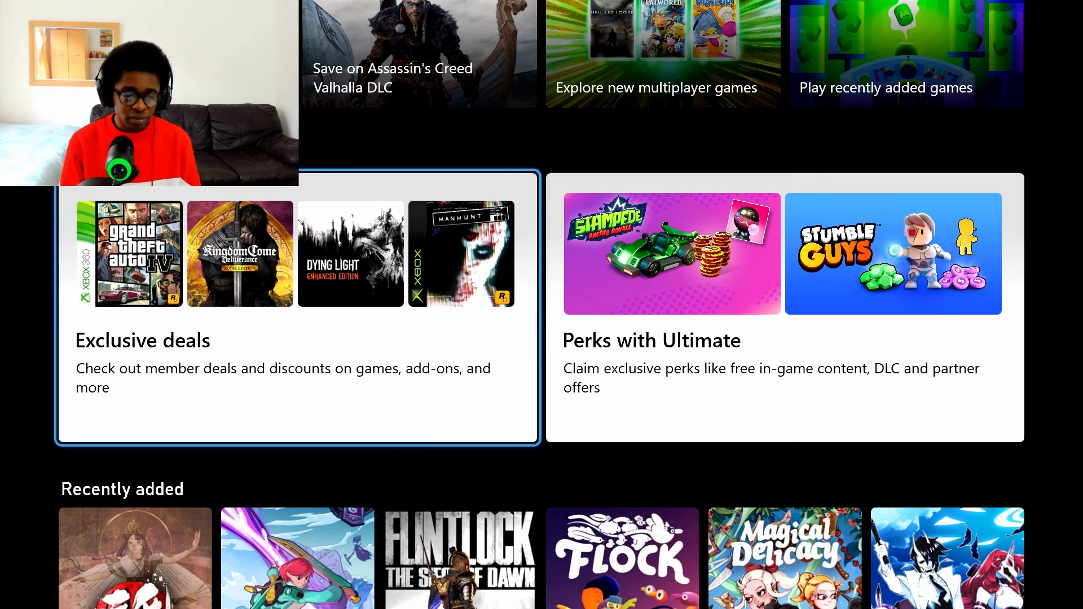
scroll("down", 3)
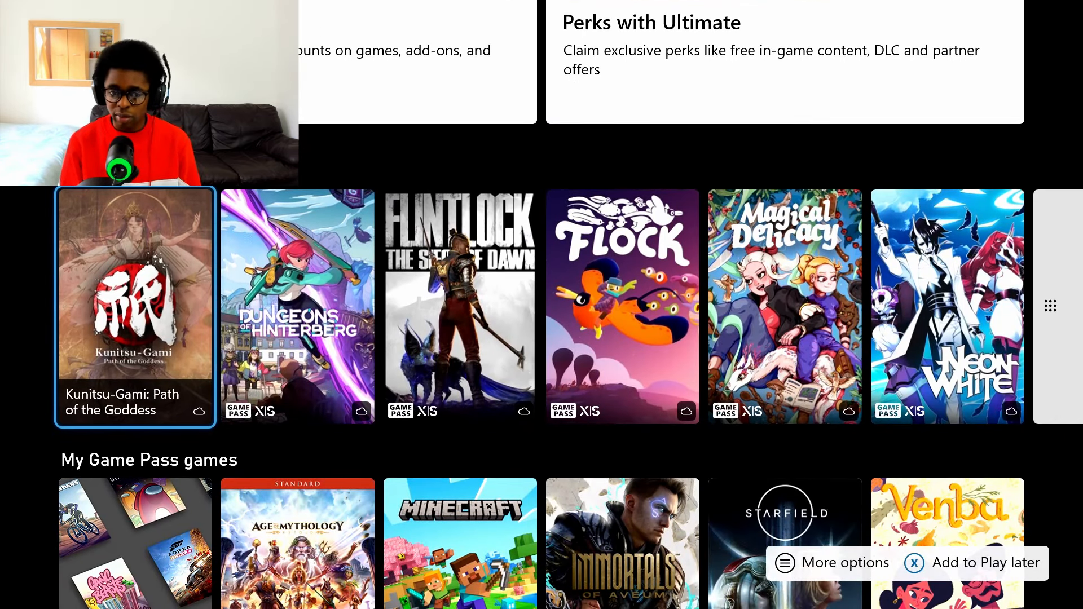
- Reach Show all on the Recently added row and open the full collection
scroll("right", 3)
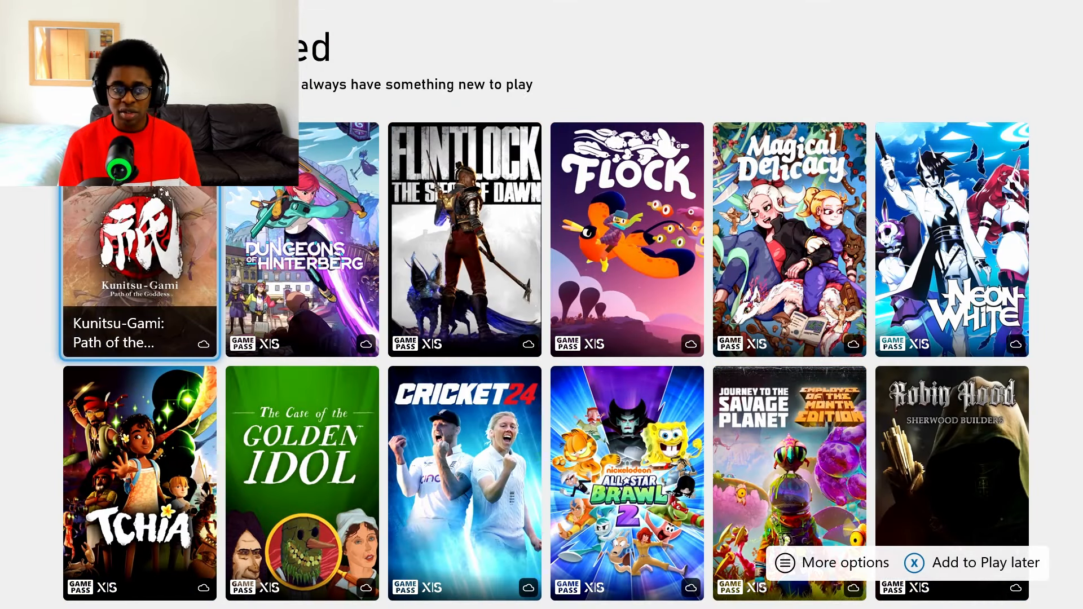
scroll("down", 3)
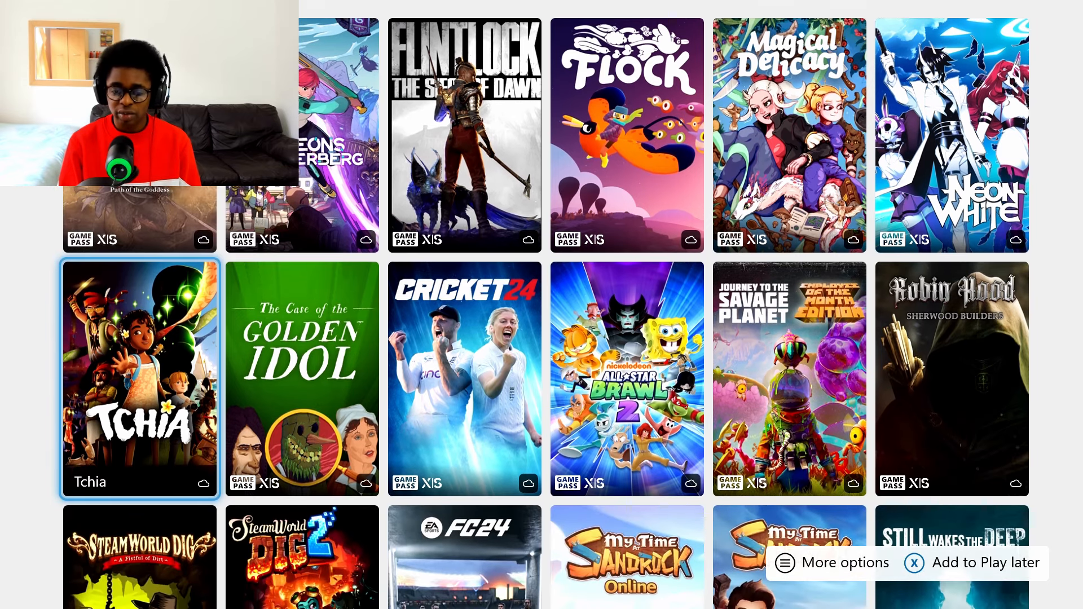
scroll("down", 3)
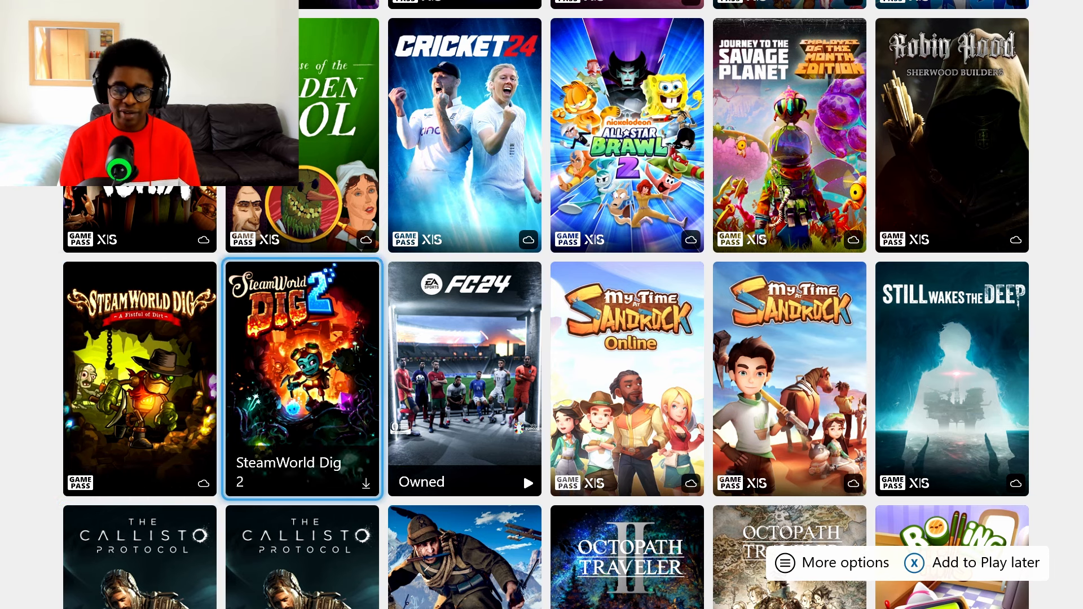
left_click(464, 379)
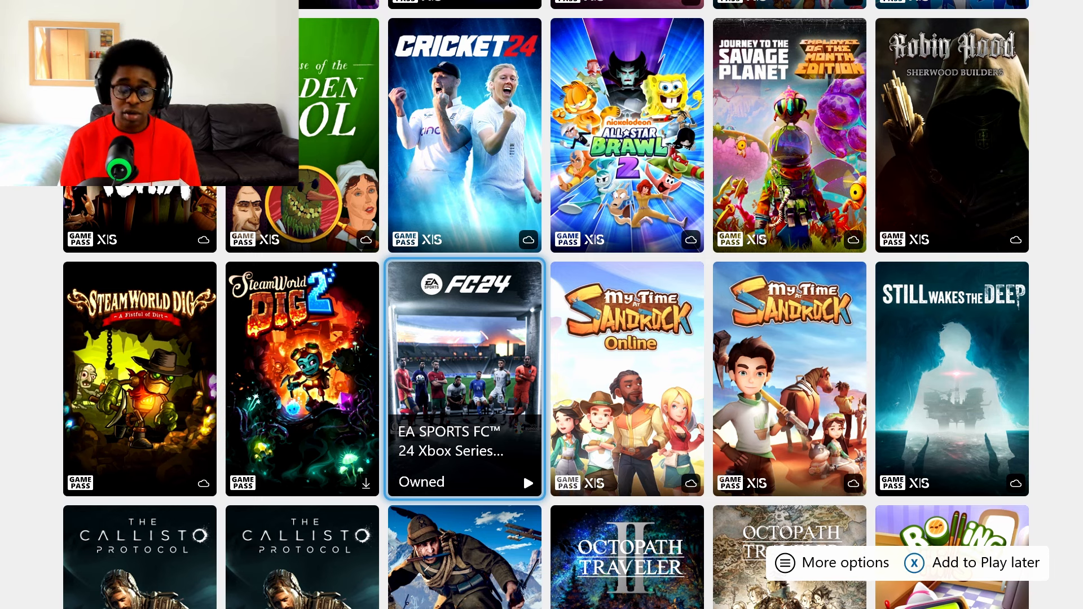
- Scroll the Recently added grid down through its titles to the last games
scroll("down", 3)
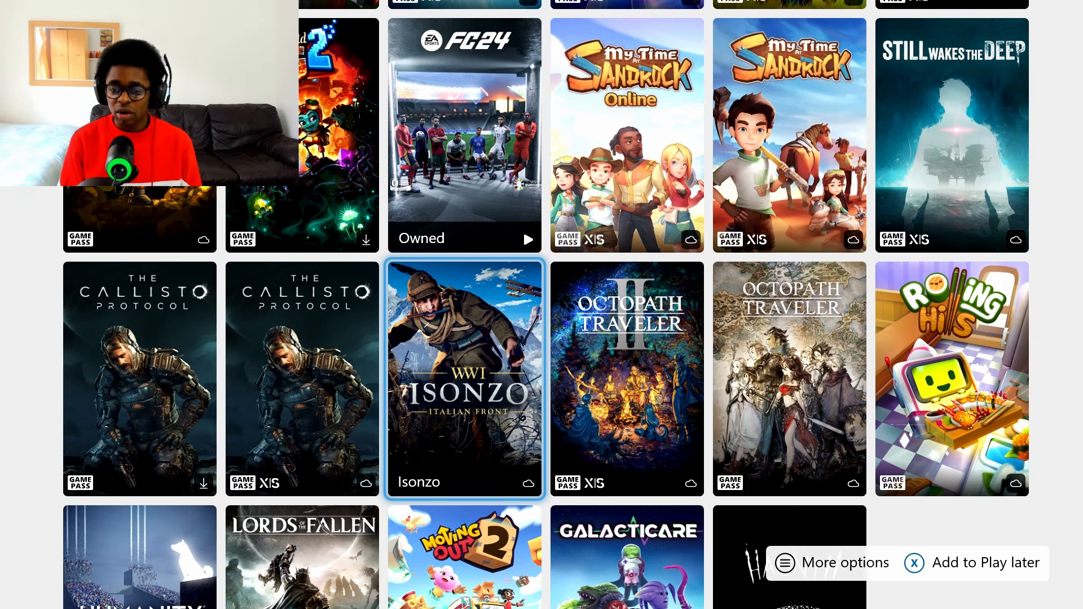
scroll("down", 3)
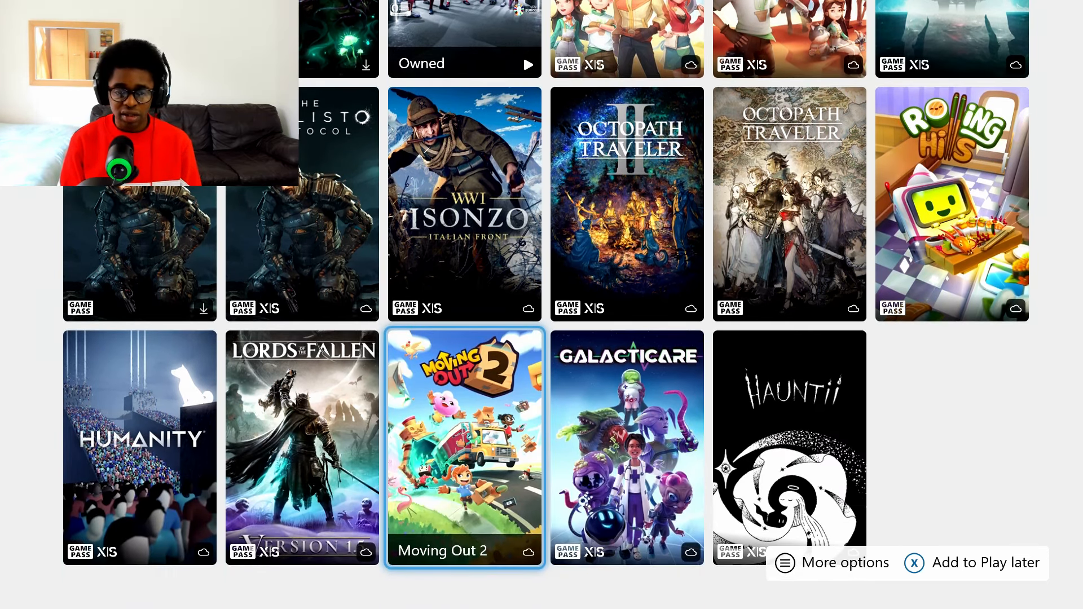
scroll("down", 3)
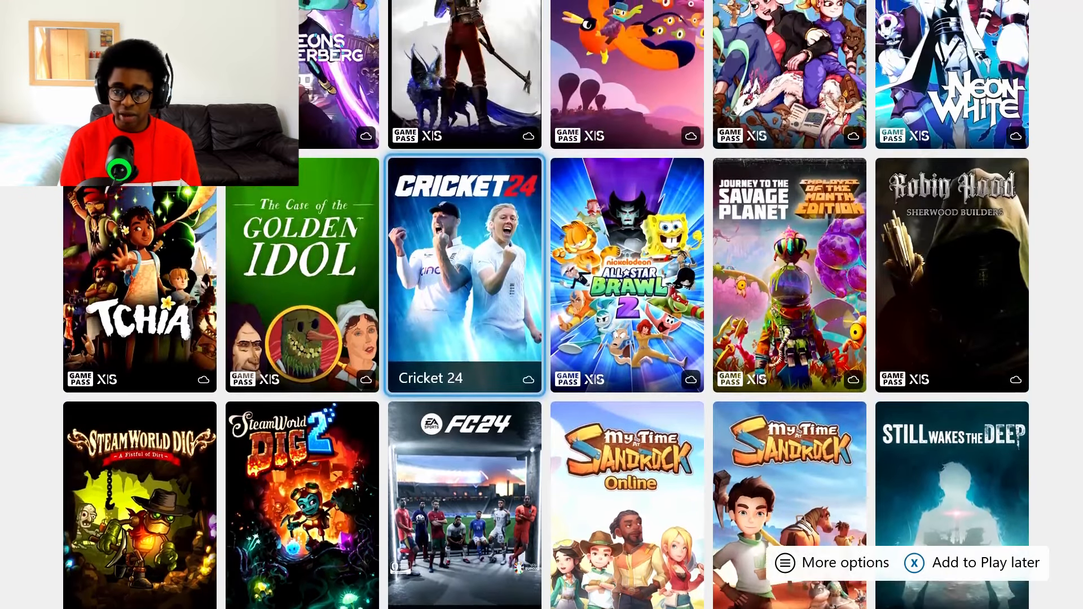
scroll("down", 3)
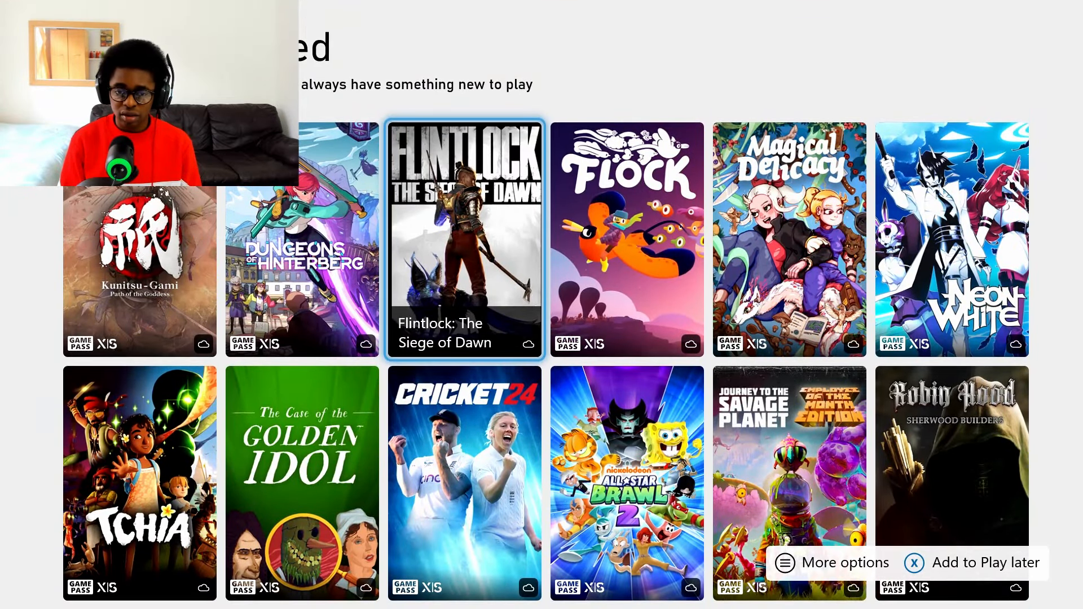
scroll("down", 3)
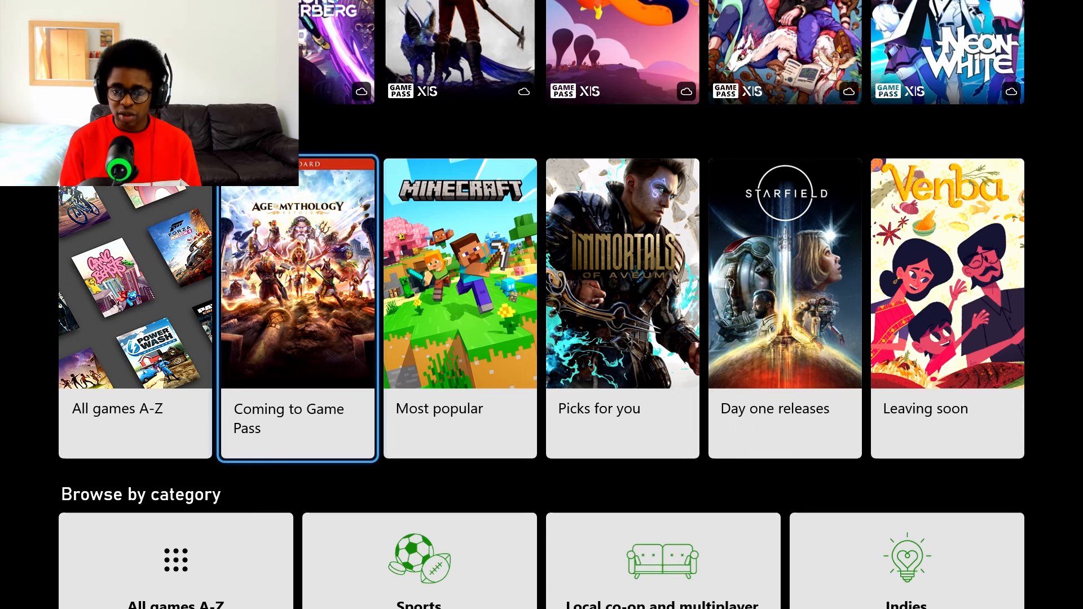
left_click(460, 307)
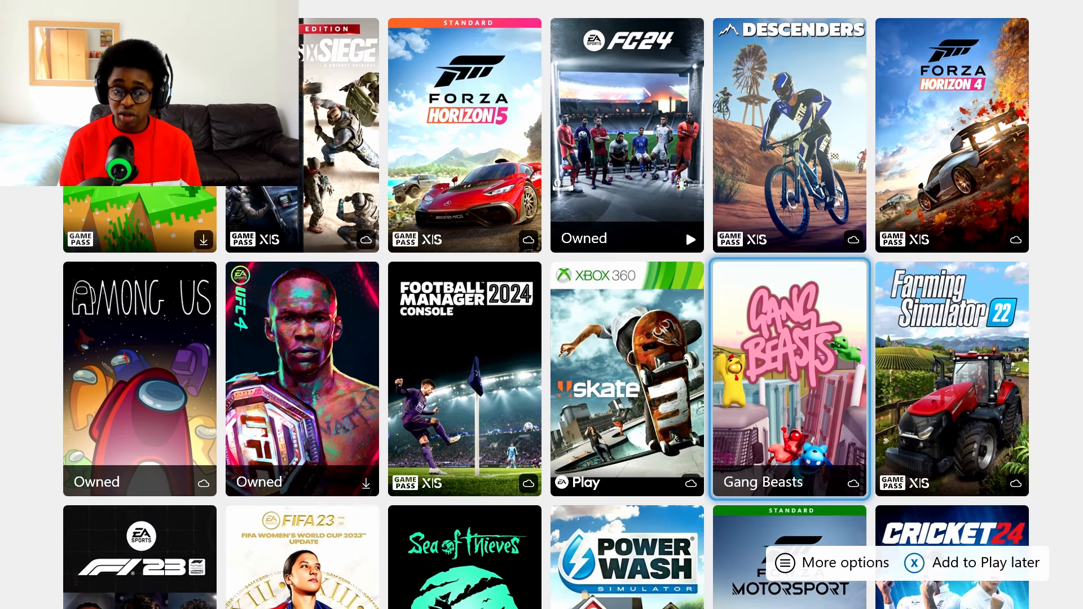
scroll("down", 3)
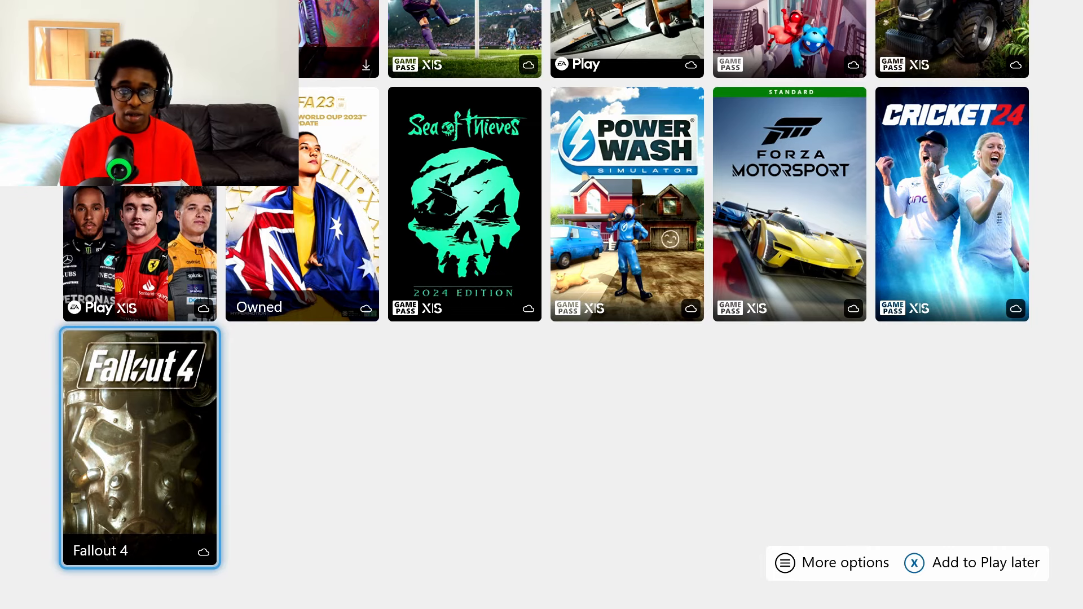
scroll("down", 3)
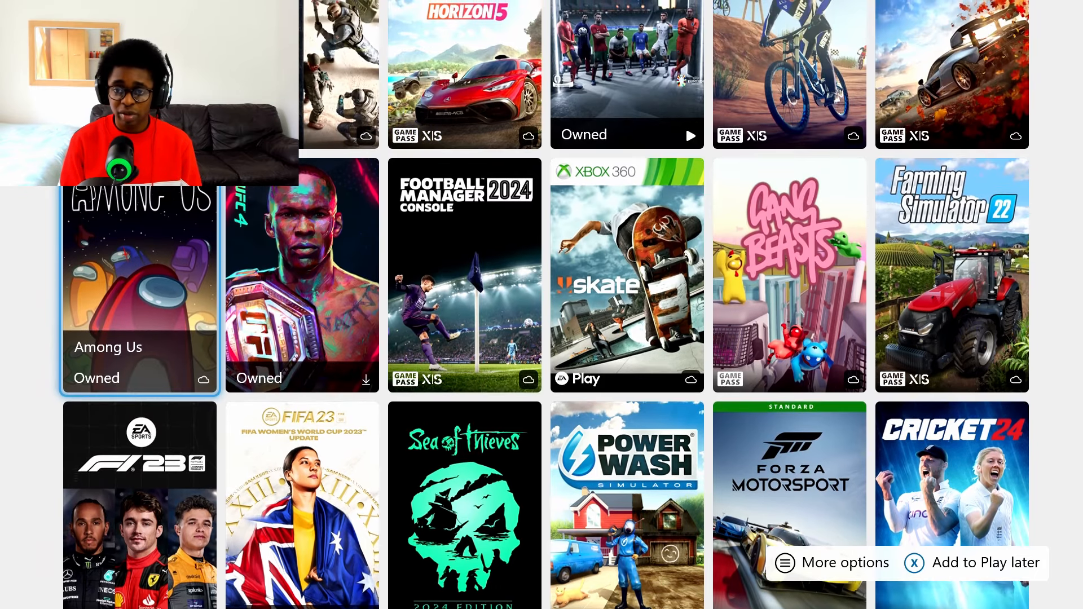
- Scroll the hub to the genre tiles such as Sports, Shooter and Role playing
scroll("down", 3)
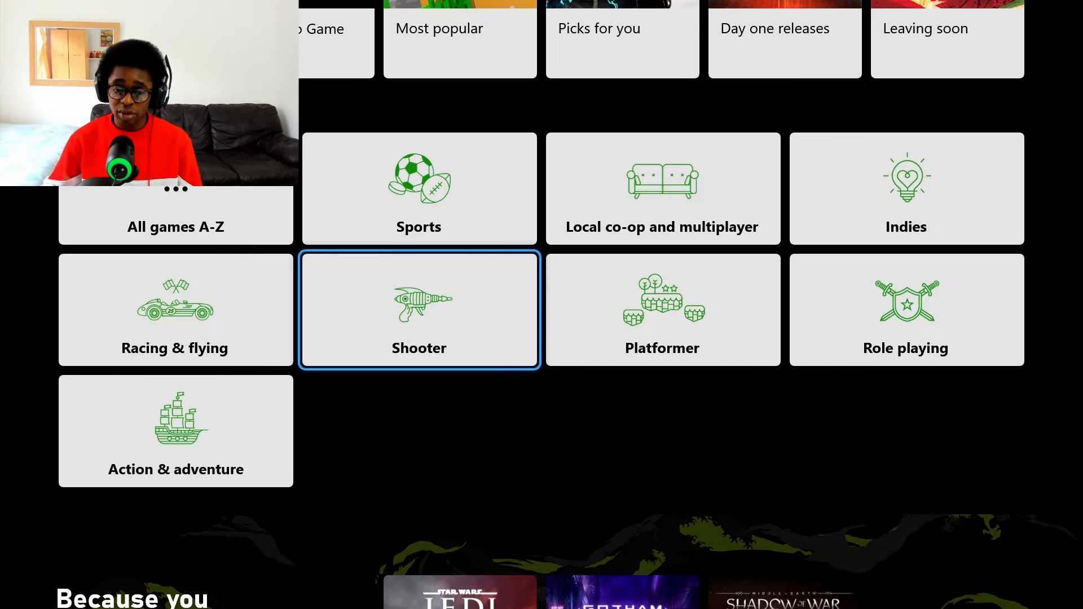
- Open the Shooter genre and scroll down through its grid of shooter games
left_click(419, 309)
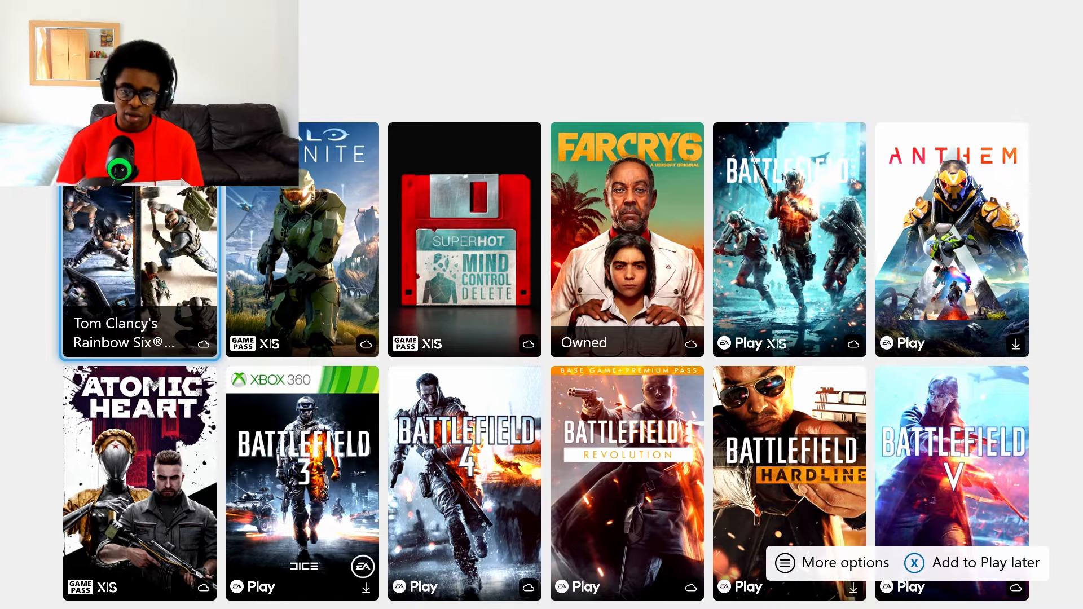
scroll("down", 3)
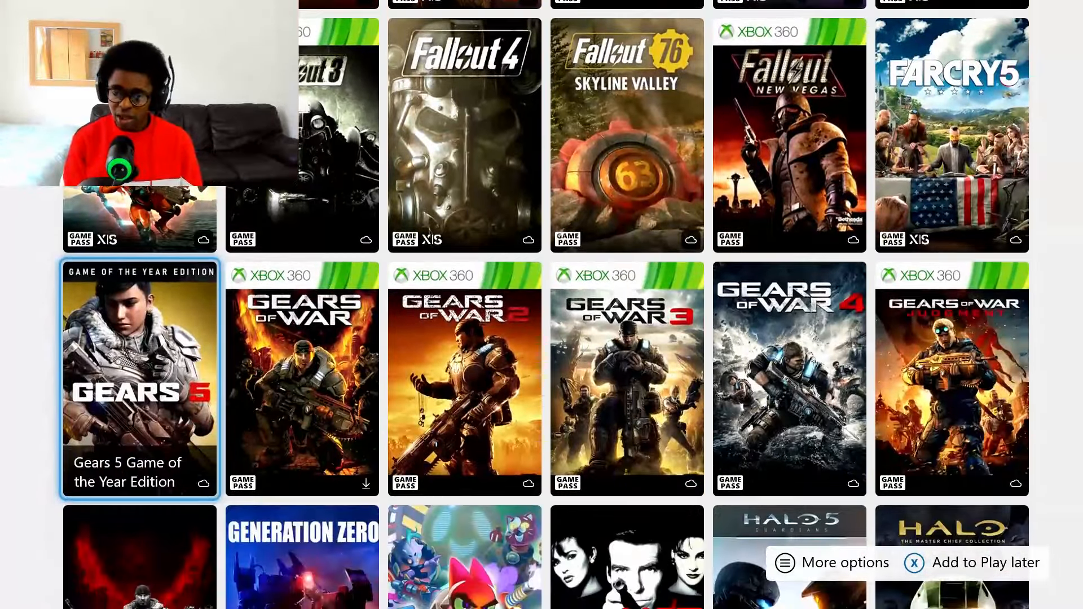
scroll("down", 3)
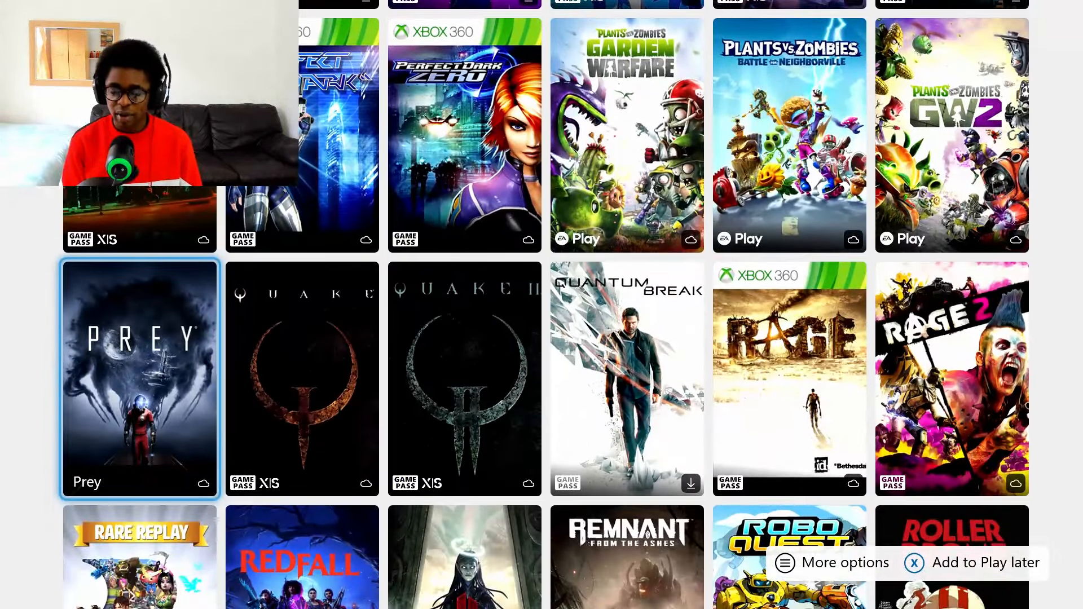
scroll("down", 3)
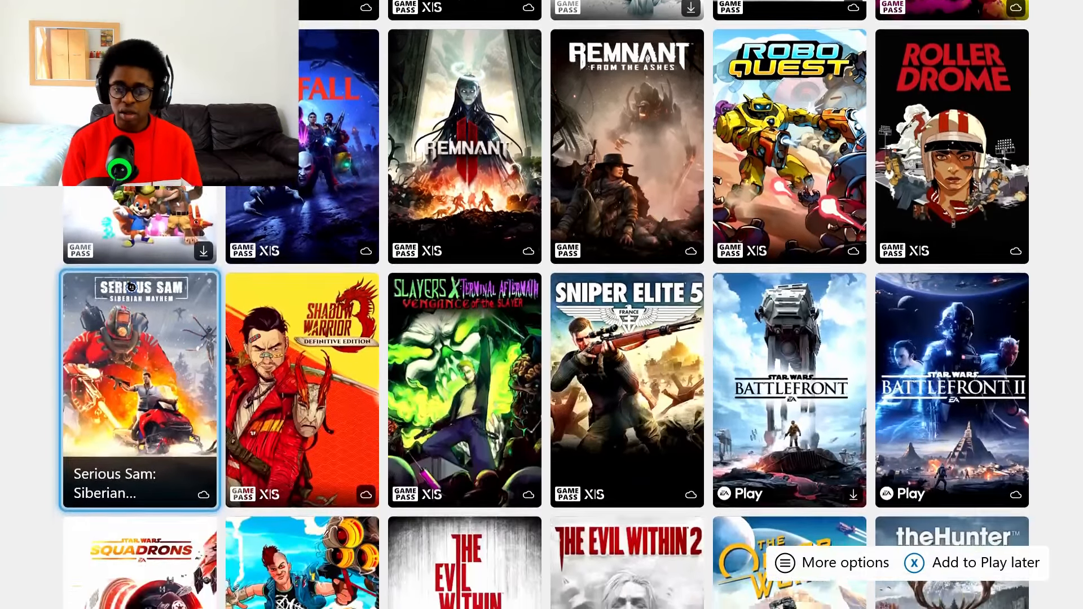
scroll("down", 3)
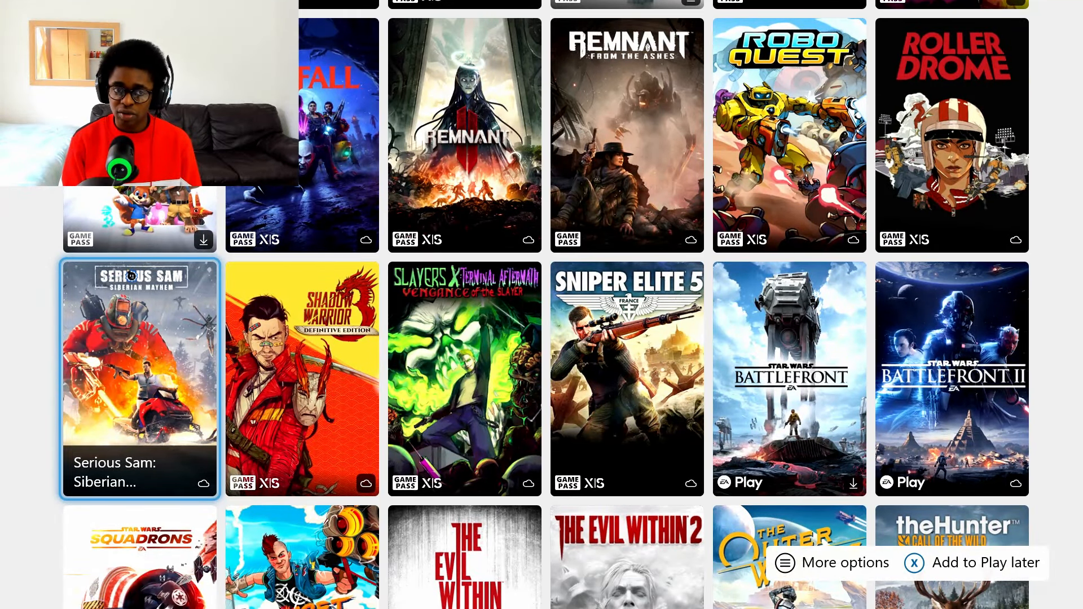
scroll("down", 3)
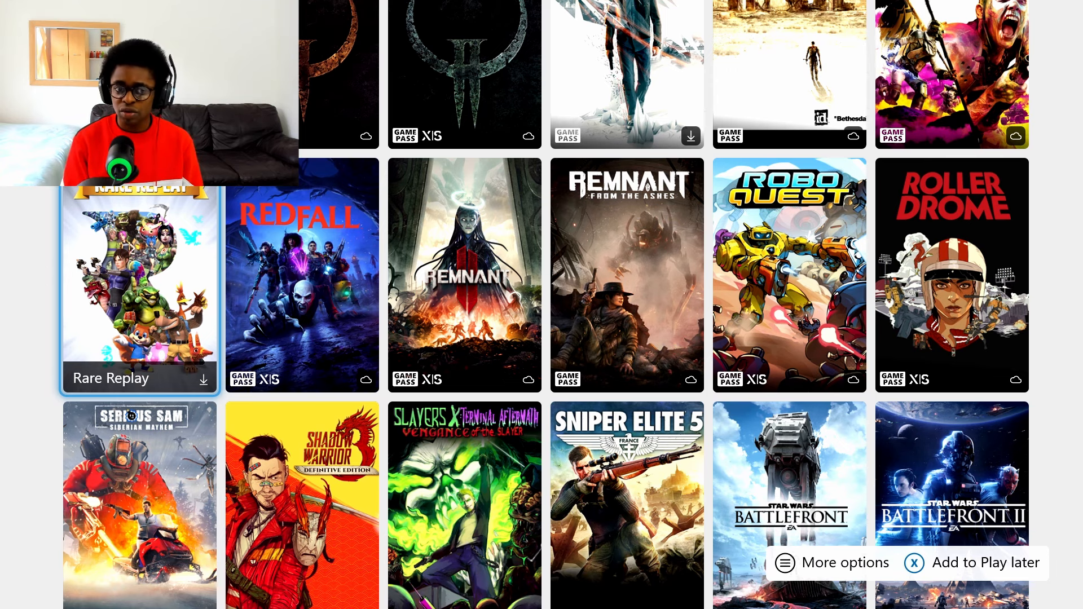
- Open Rare Replay's details and view the full list of games in the bundle
left_click(139, 274)
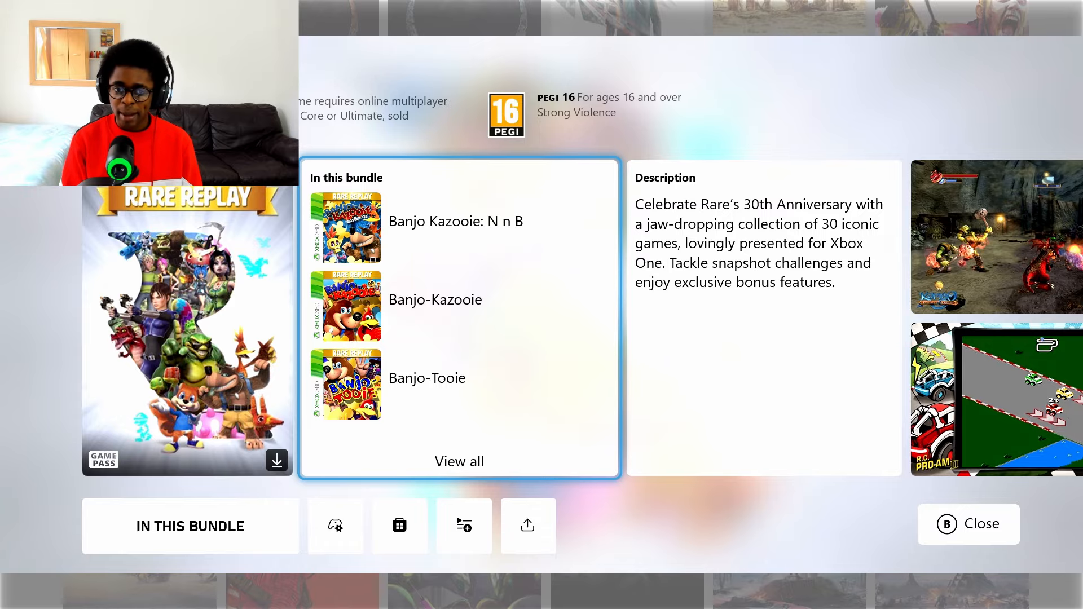
left_click(968, 523)
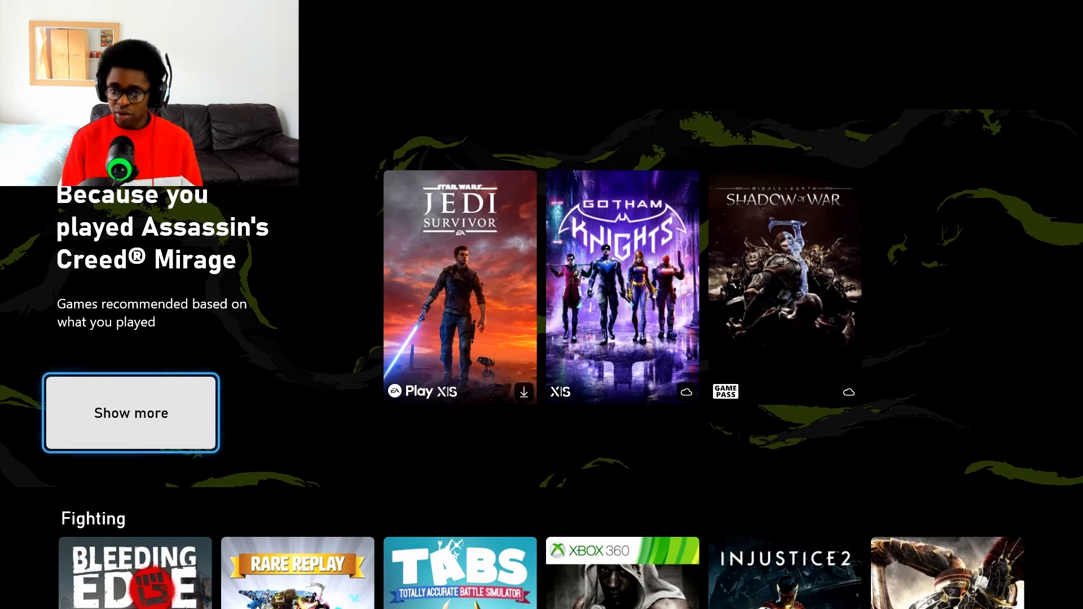
- Scroll the Game Pass hub back to its featured promotions and perks row
scroll("down", 3)
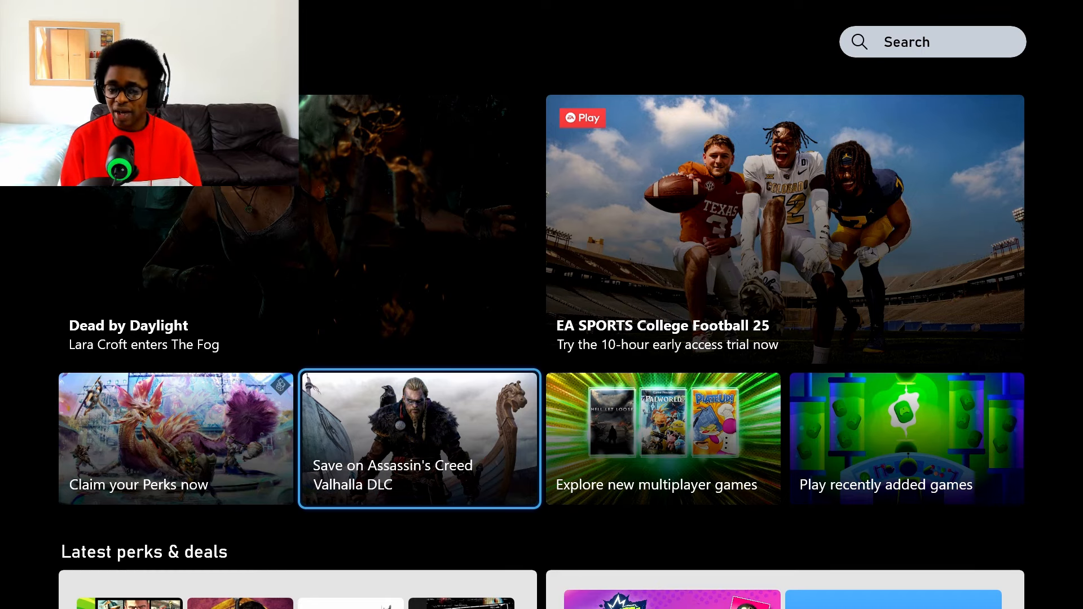
left_click(419, 438)
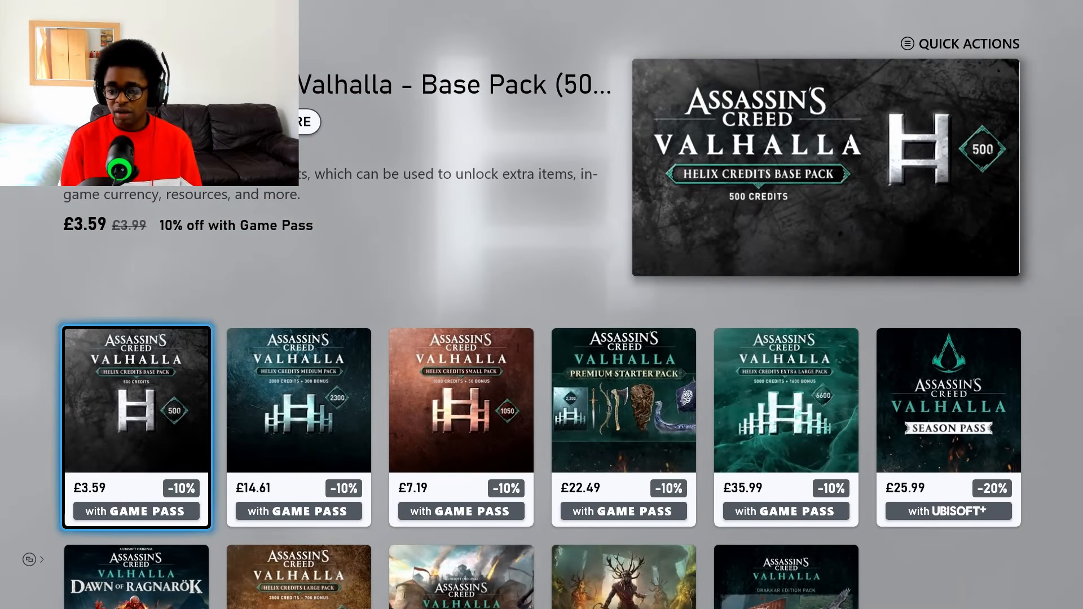
left_click(460, 427)
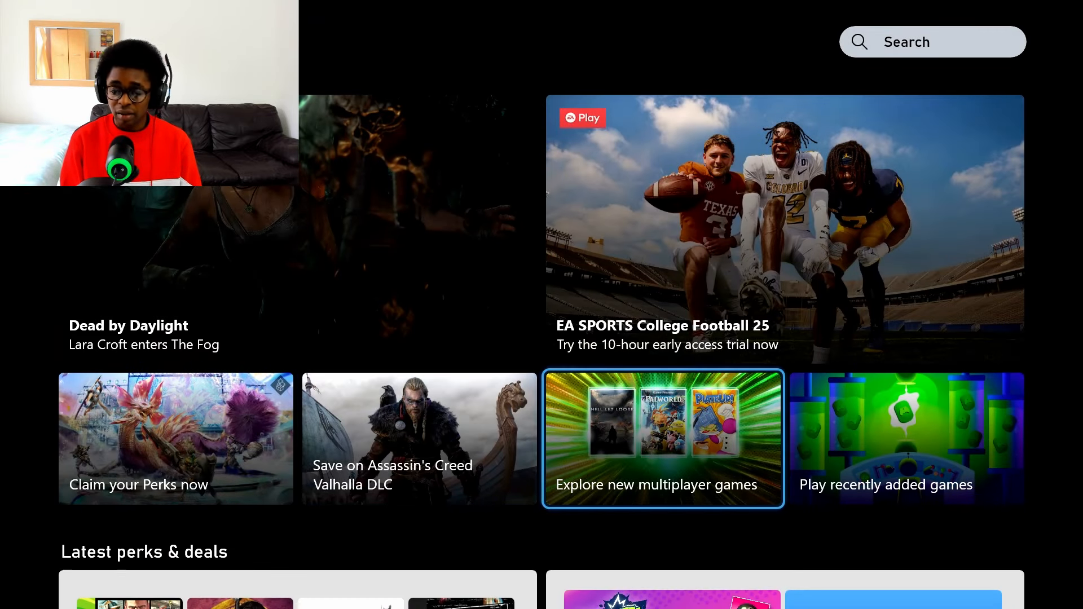
- Open the Explore new multiplayer games collection and scroll into its feed
left_click(906, 438)
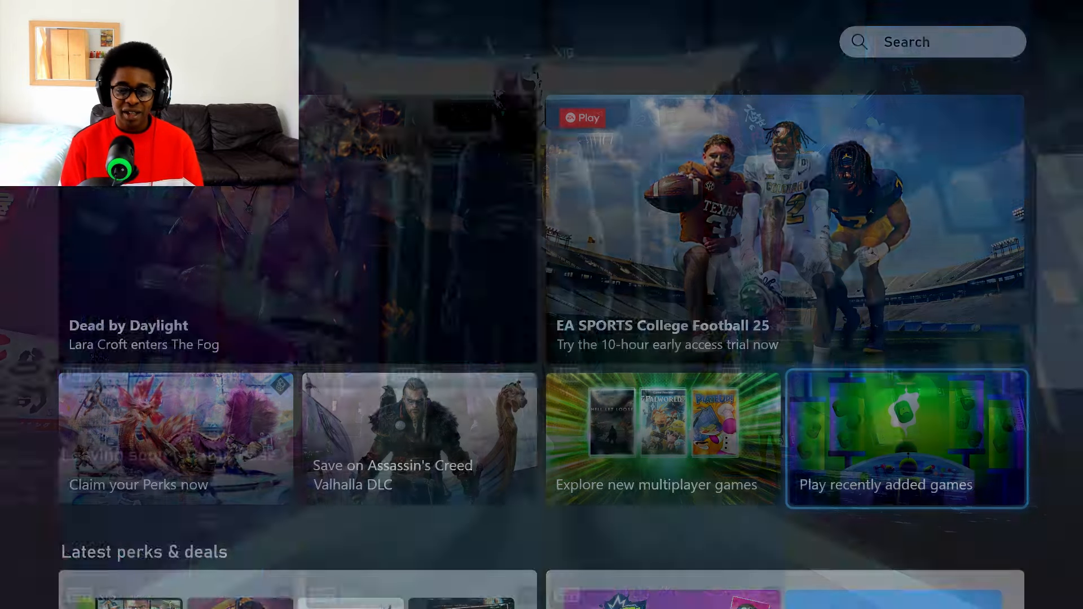
scroll("down", 3)
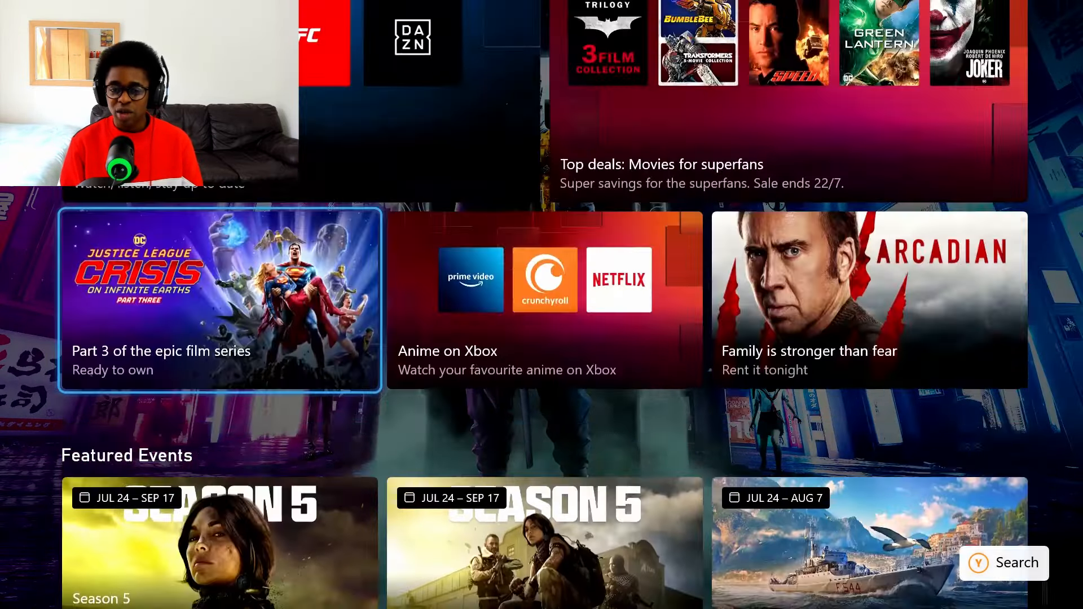